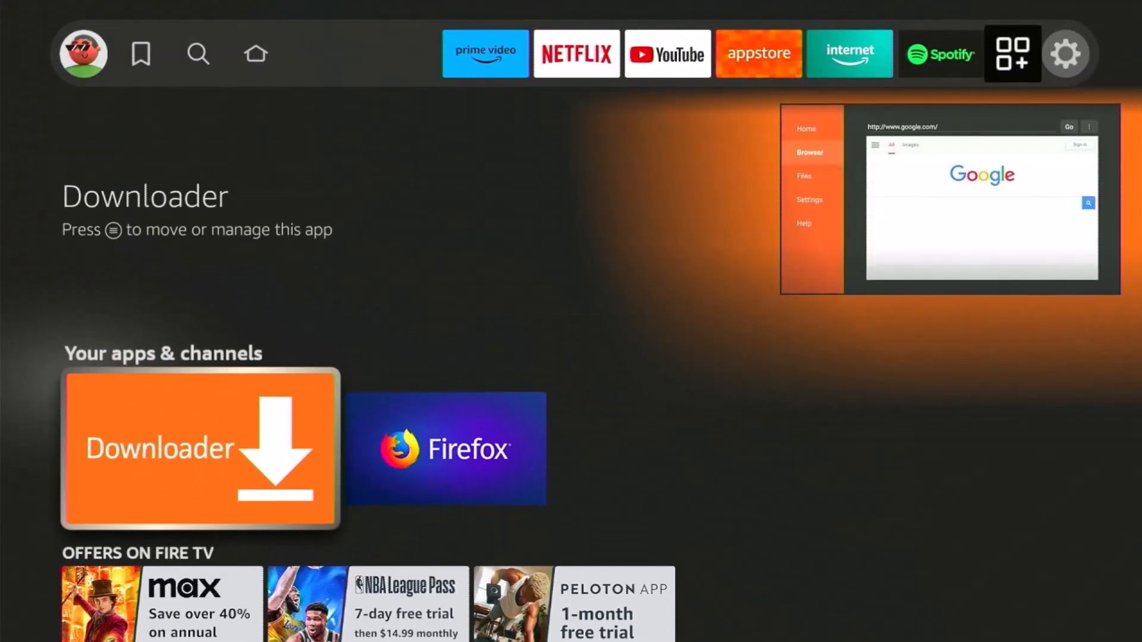
Launch Downloader from the Fire TV home and enter code 682272 as the URL to open.
left_click(200, 455)
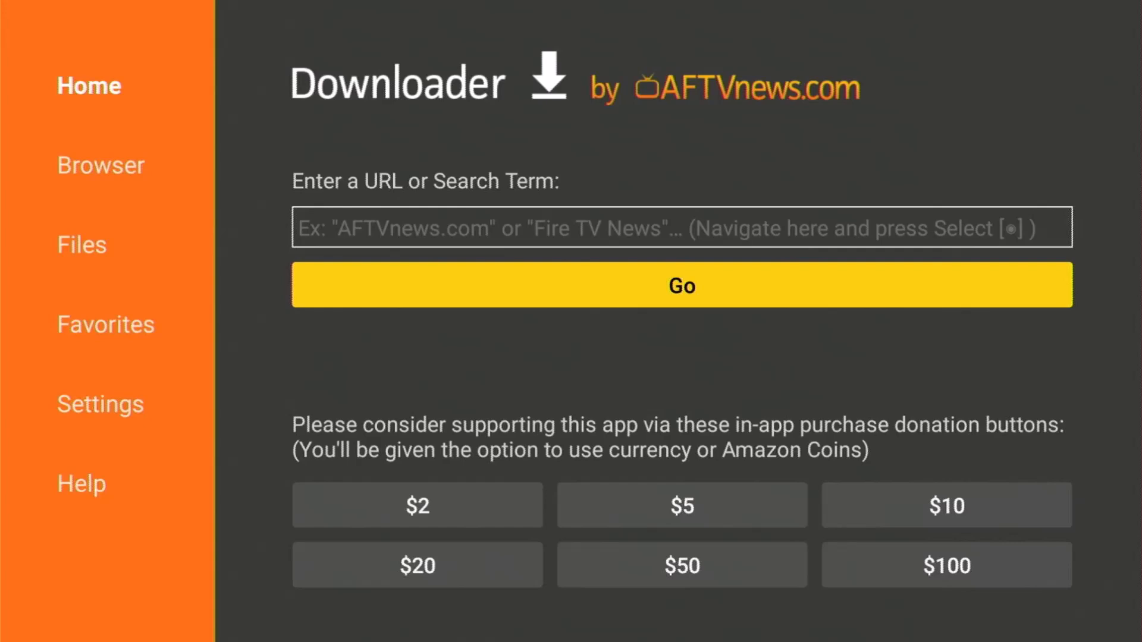
left_click(680, 229)
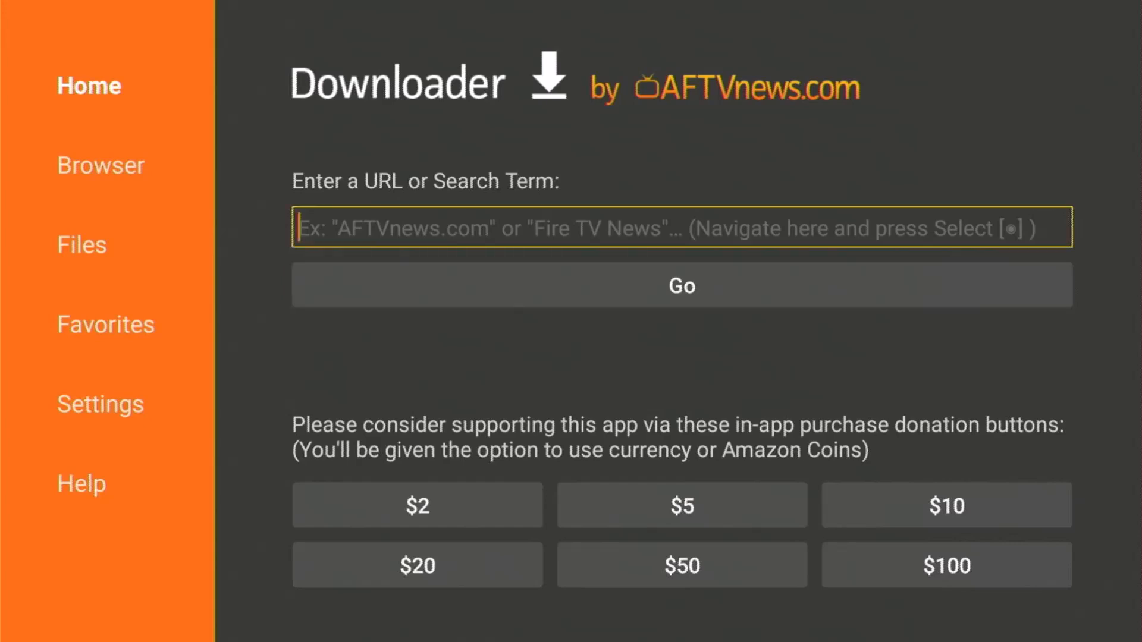
left_click(681, 236)
type("6")
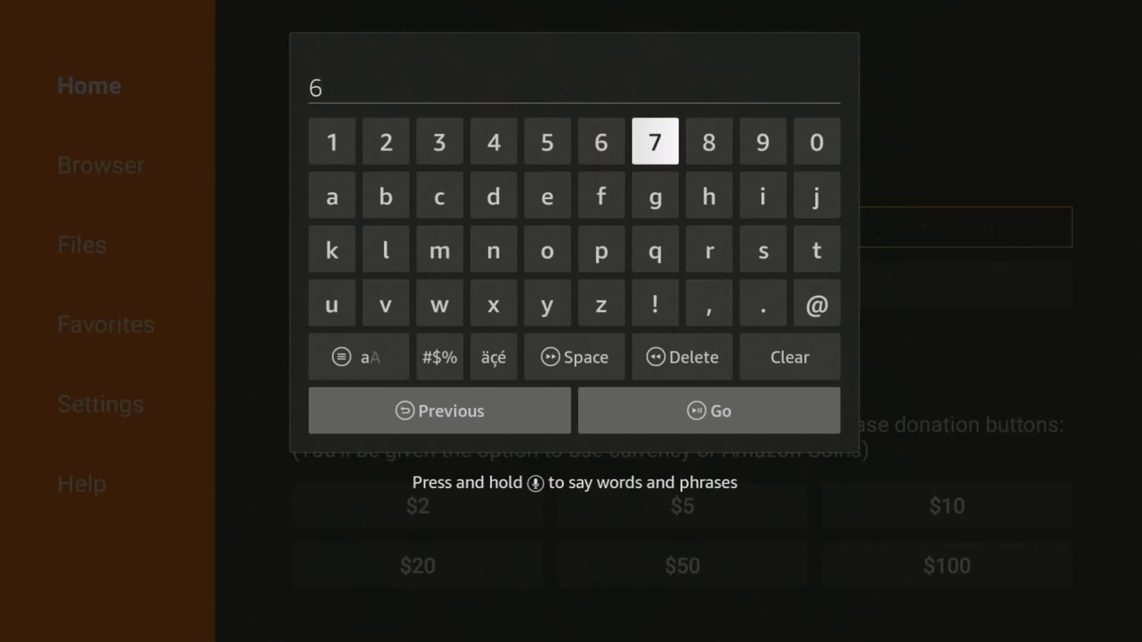
left_click(385, 140)
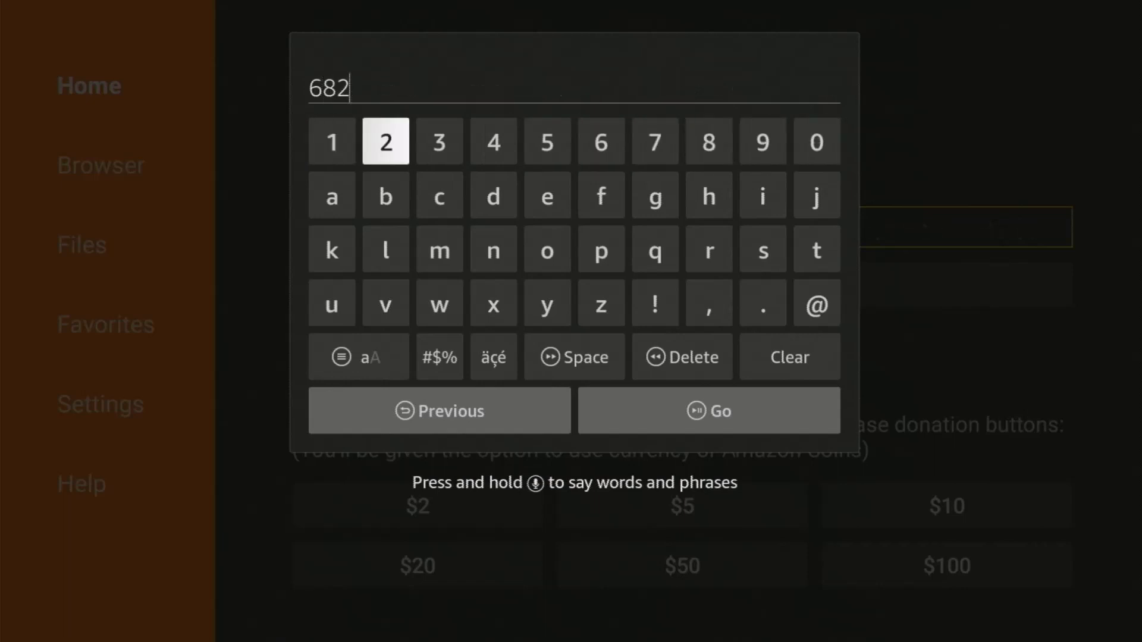
left_click(654, 141)
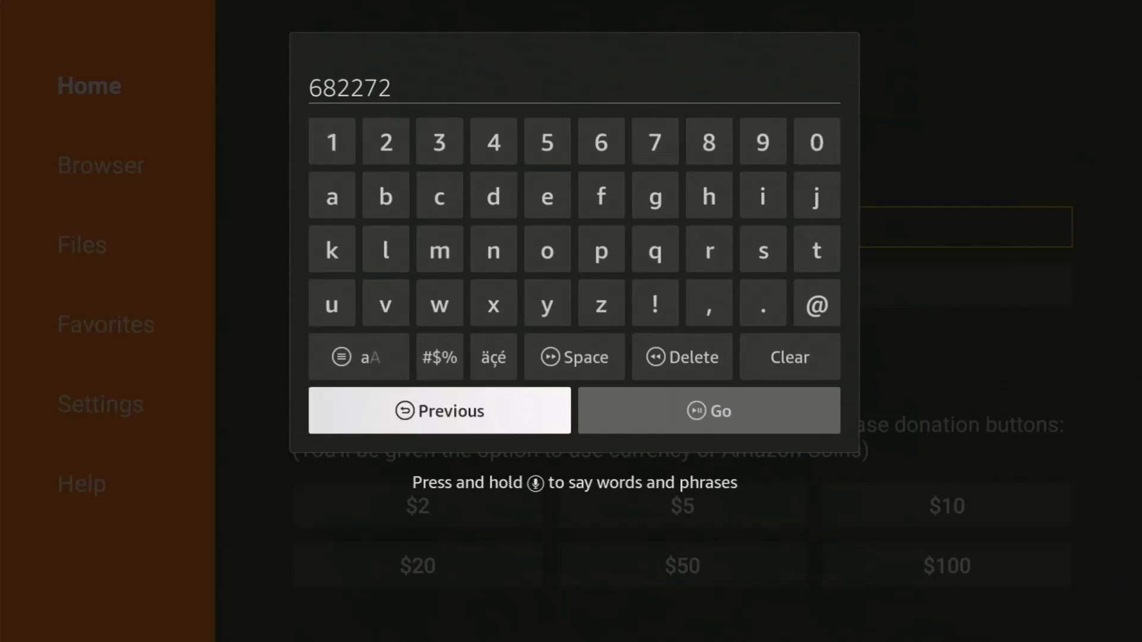
left_click(709, 410)
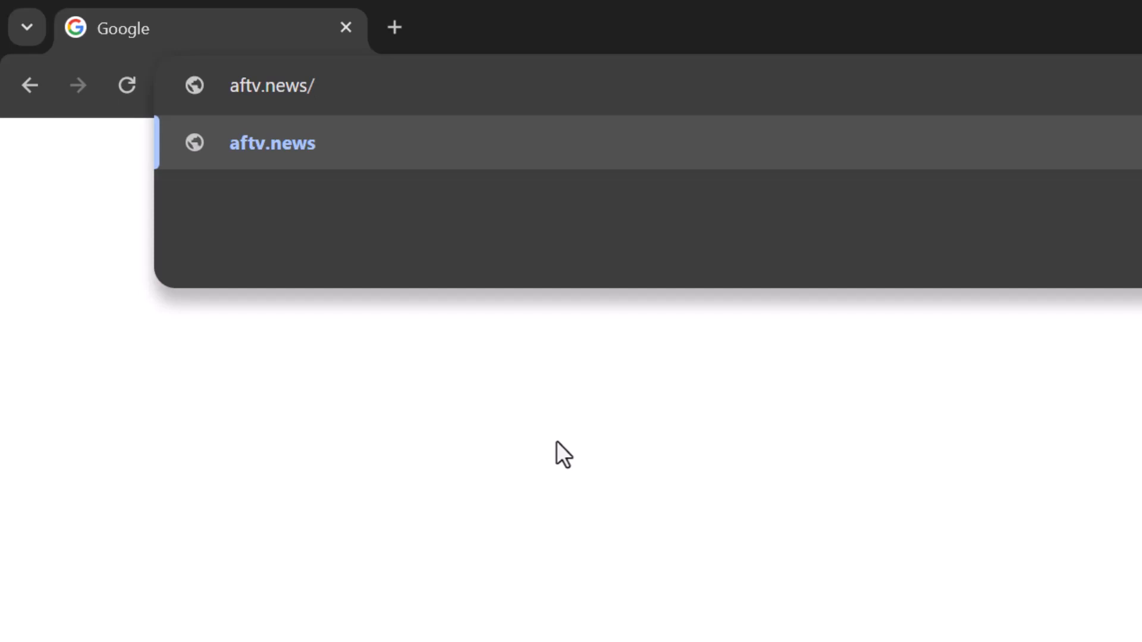
Navigate to aftv.news/682272 to load the radneyvous Linktree page.
type("/68")
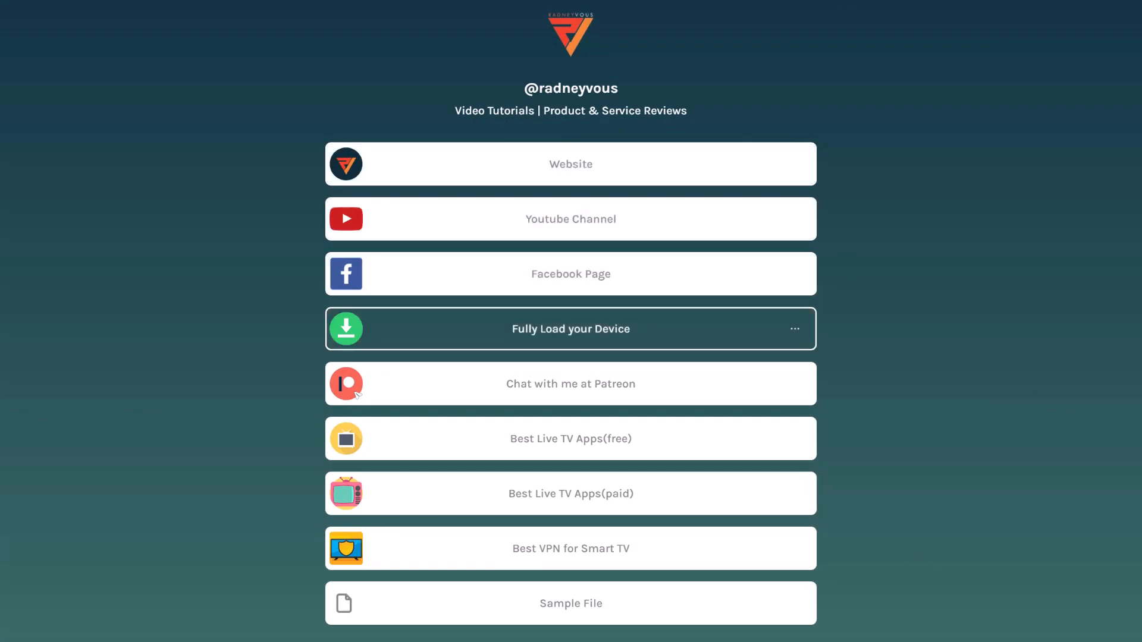
mouse_move(362, 398)
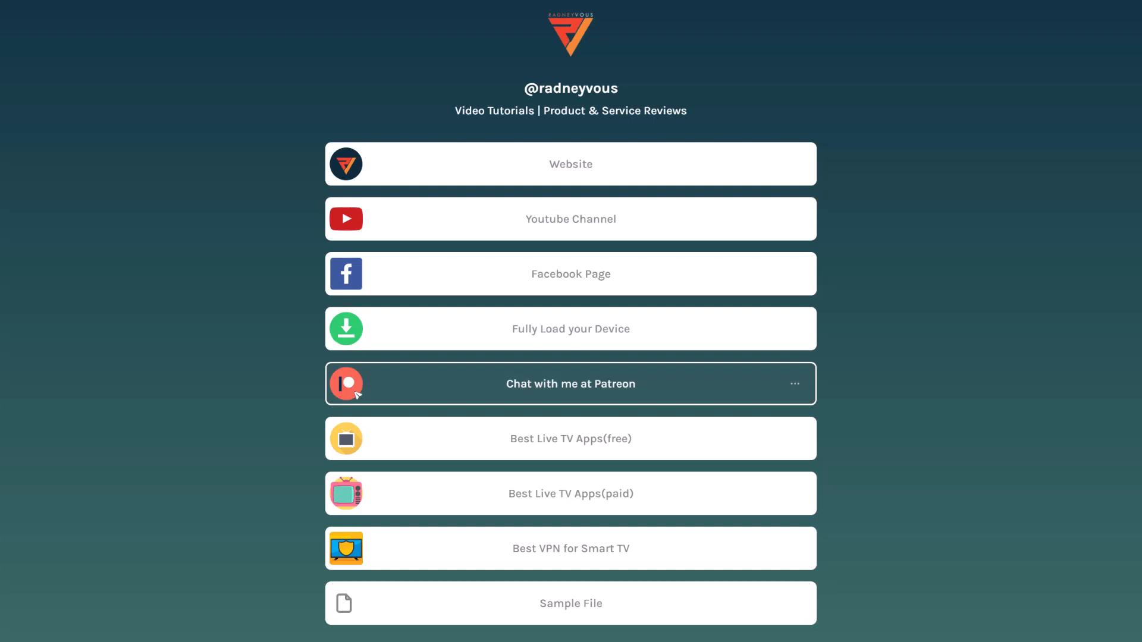
mouse_move(666, 450)
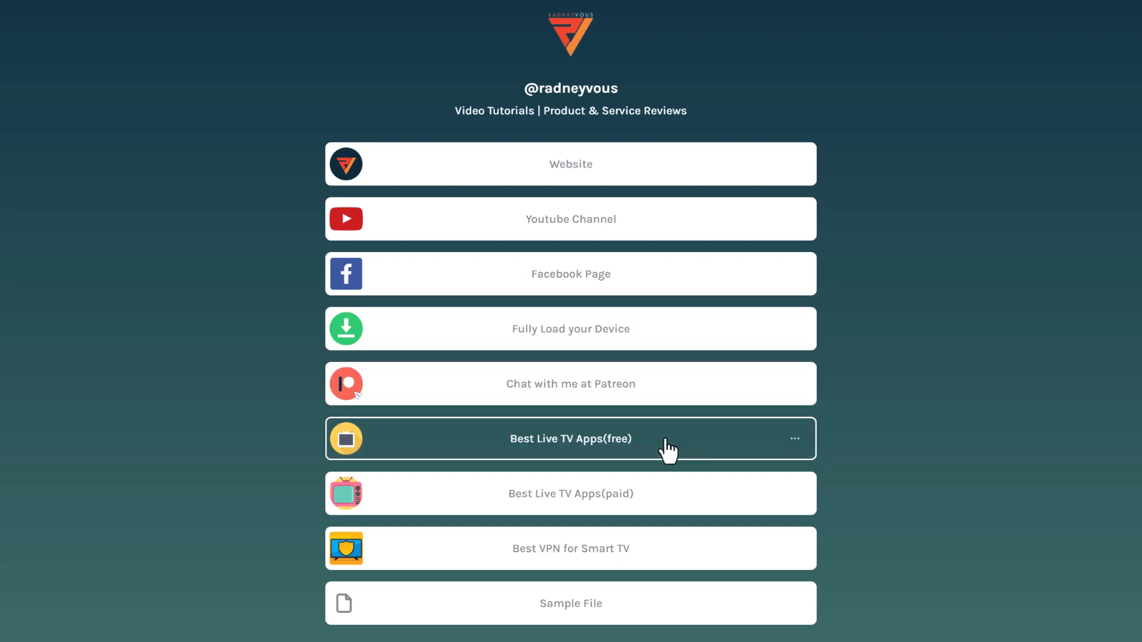
mouse_move(666, 467)
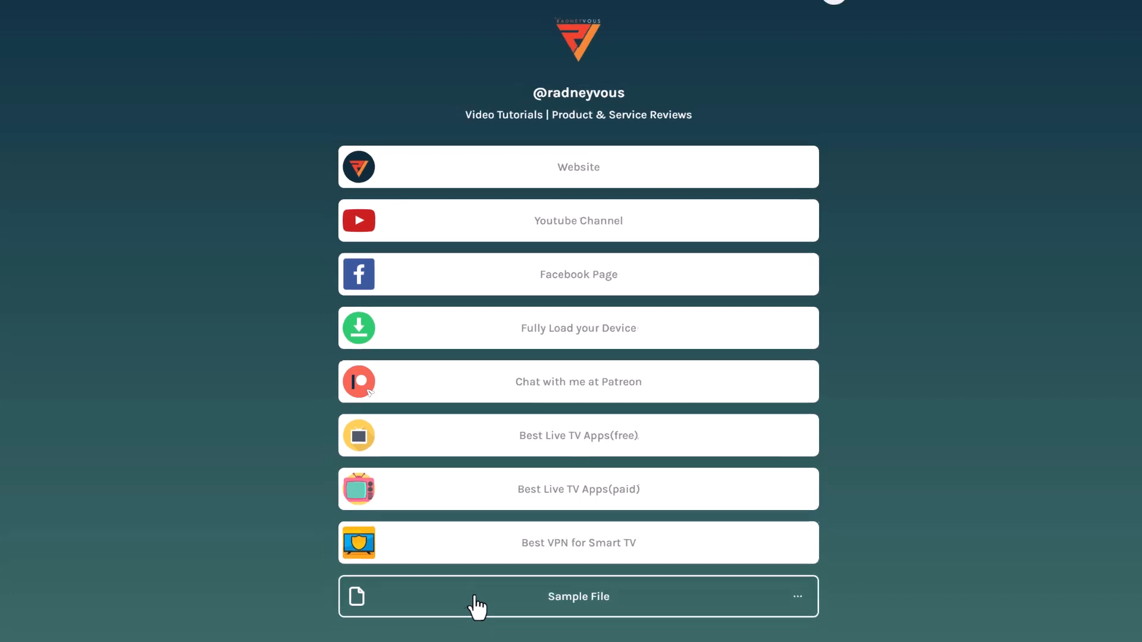
Download the Sample File APK from the Linktree page and save it to Downloads.
left_click(578, 597)
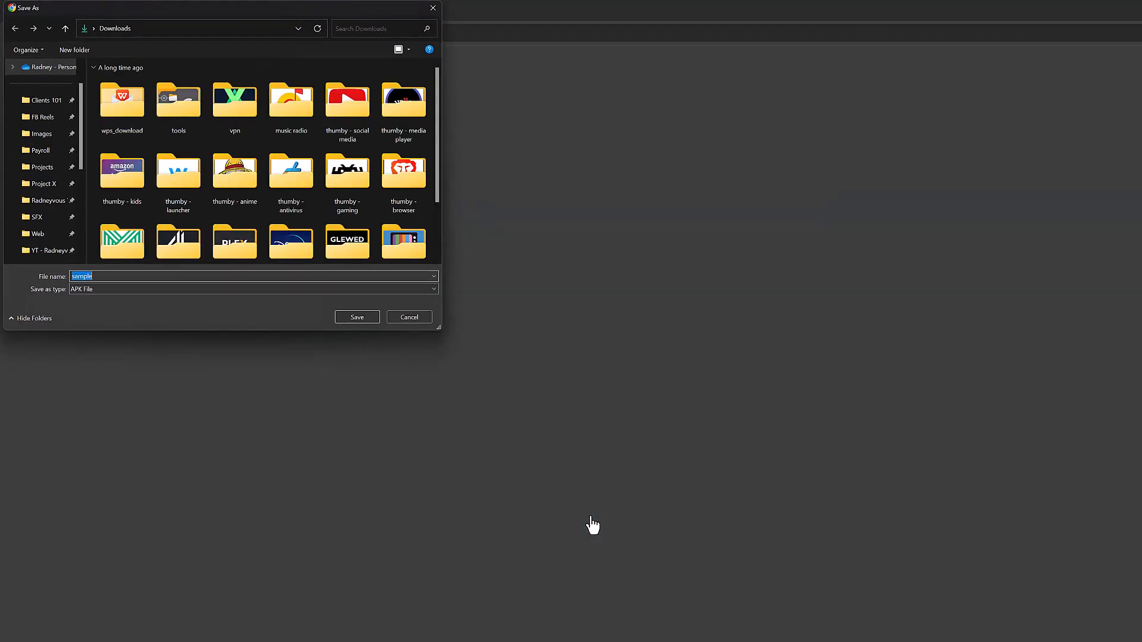
mouse_move(578, 498)
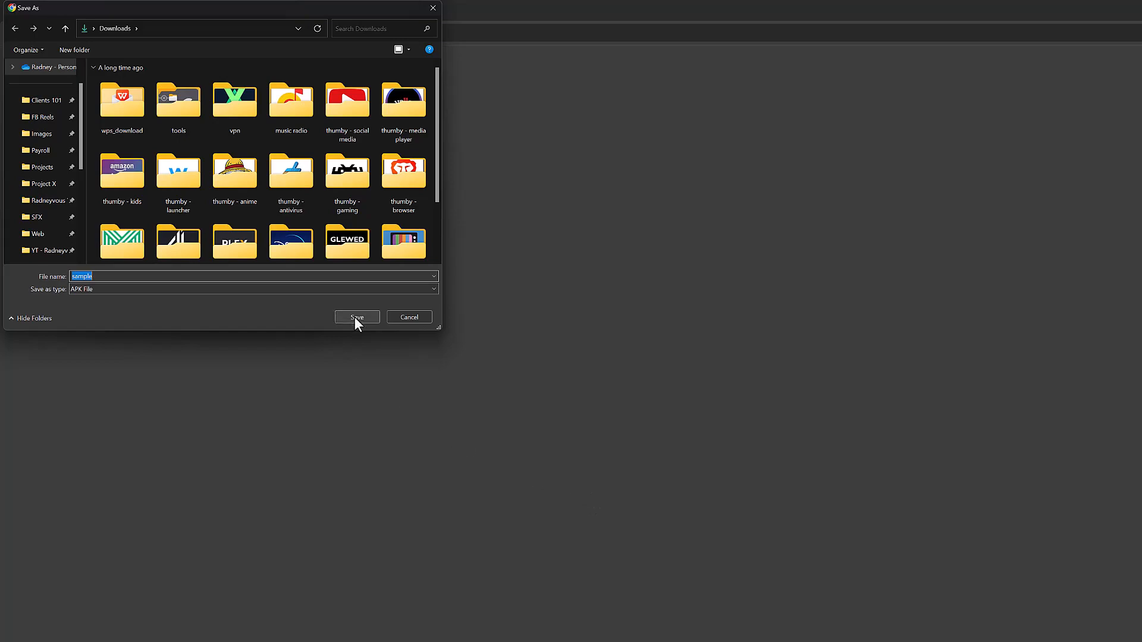
left_click(357, 316)
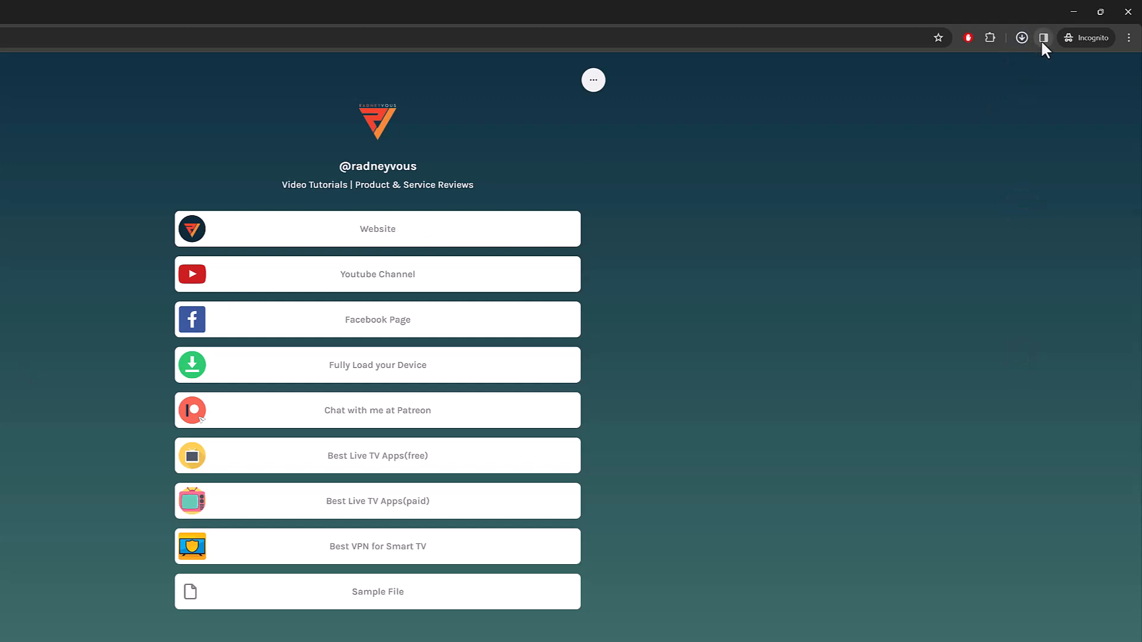
left_click(1021, 37)
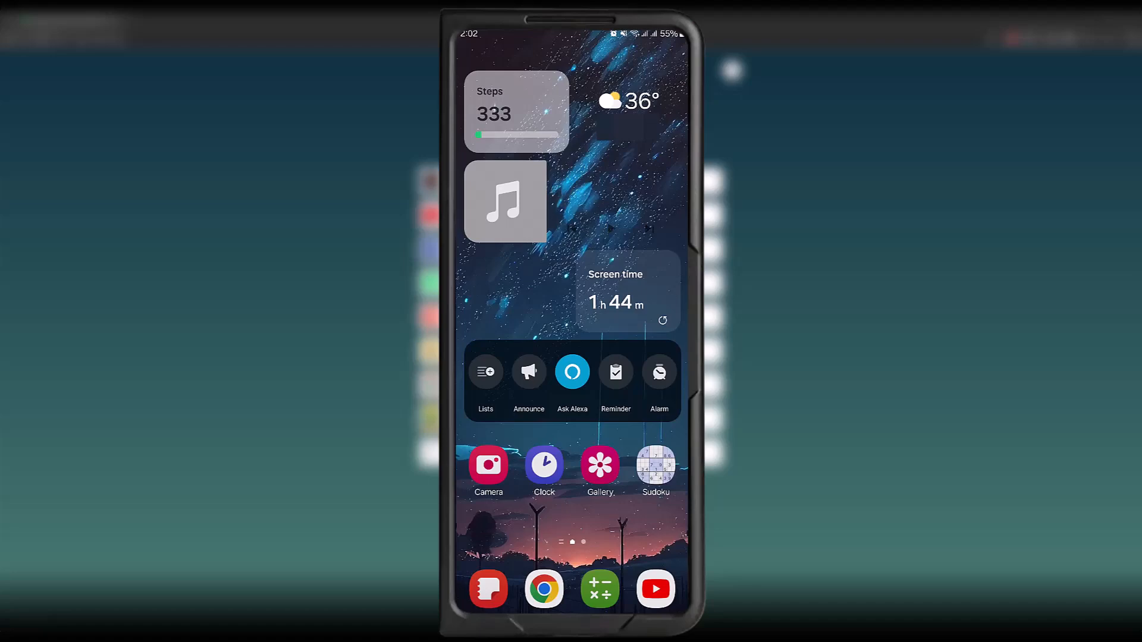
In phone Chrome, go to aftv.news/682272 and scroll through the radneyvous links page.
left_click(545, 589)
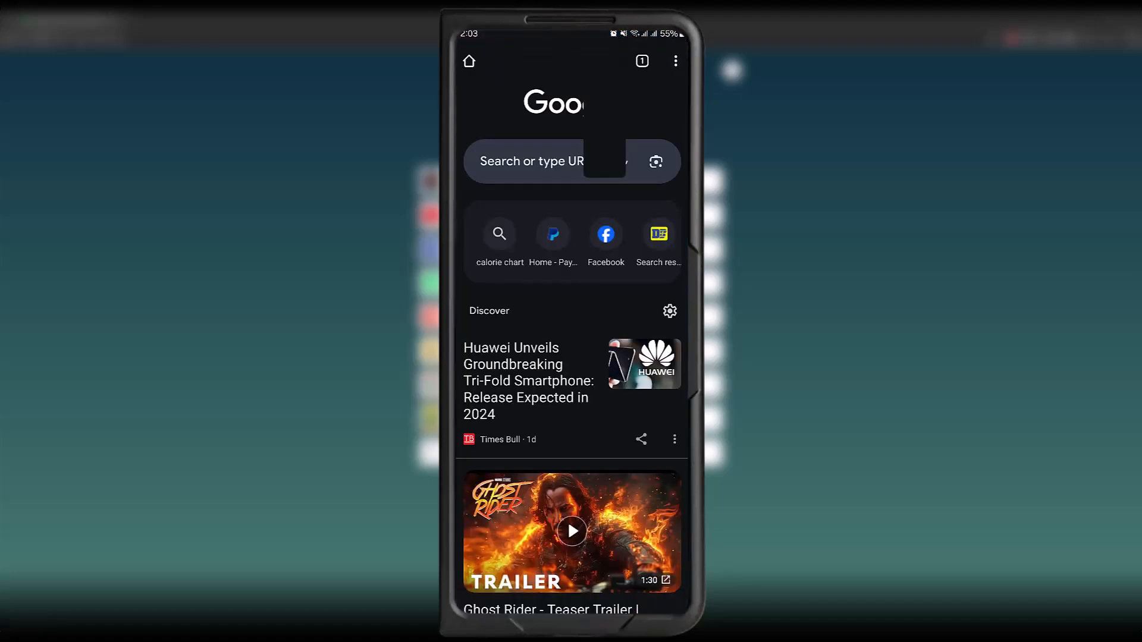
left_click(541, 162)
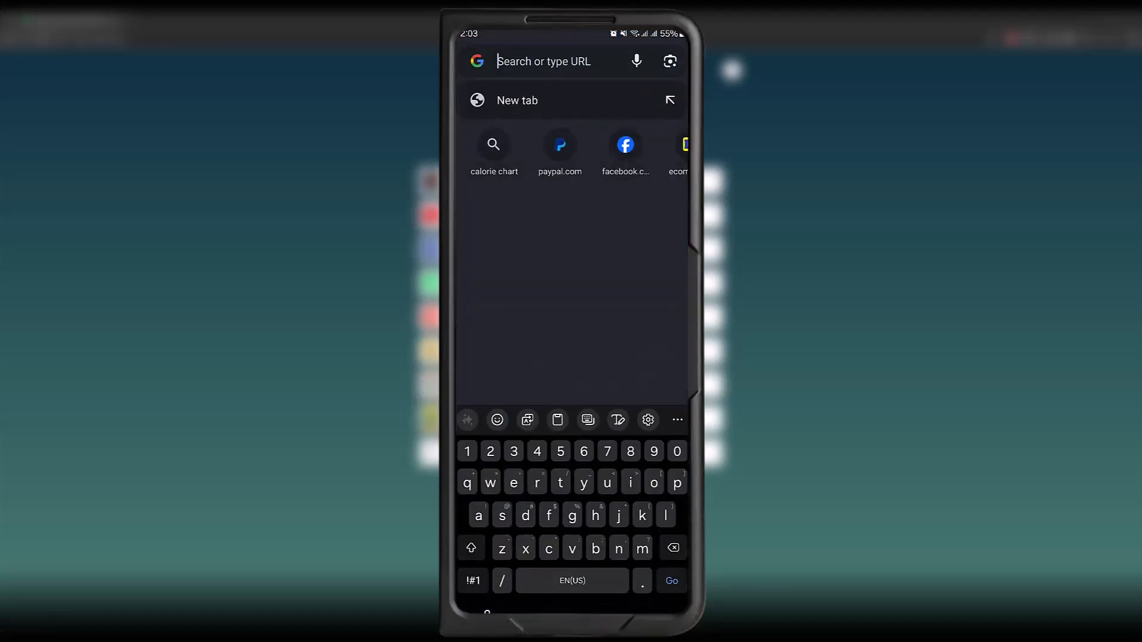
type("aftv.news/")
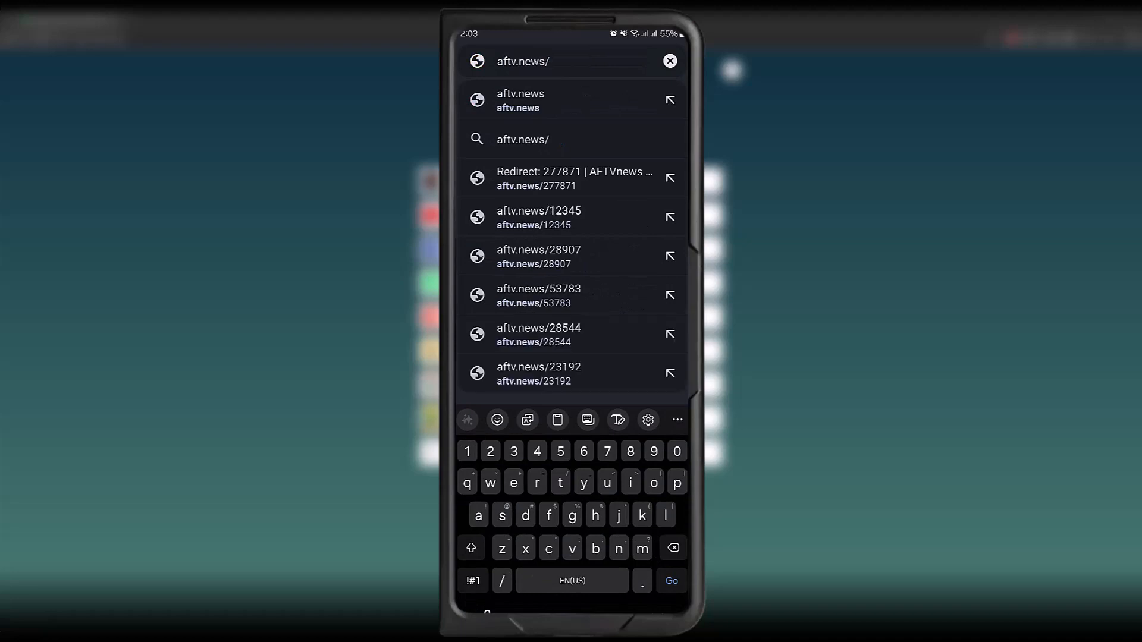
type("682")
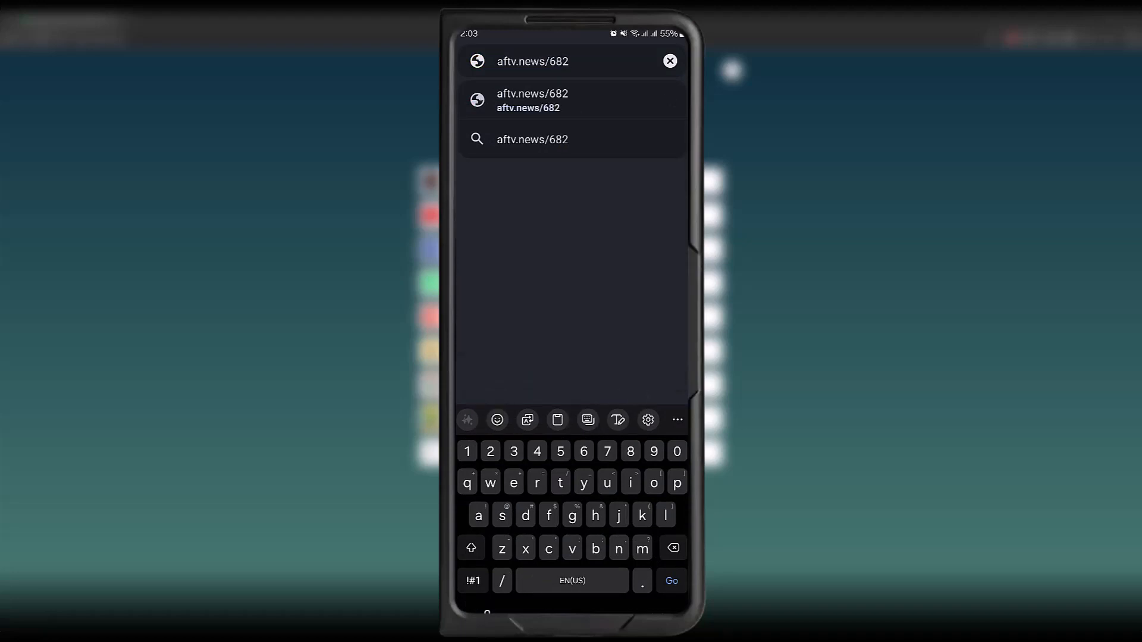
type("272")
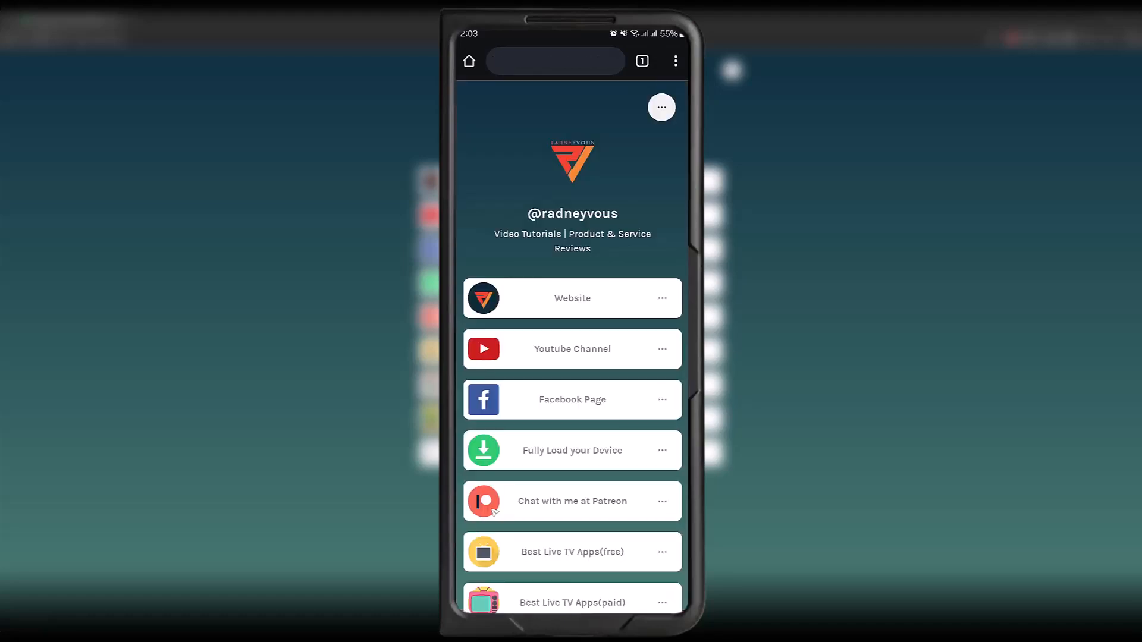
scroll("down", 3)
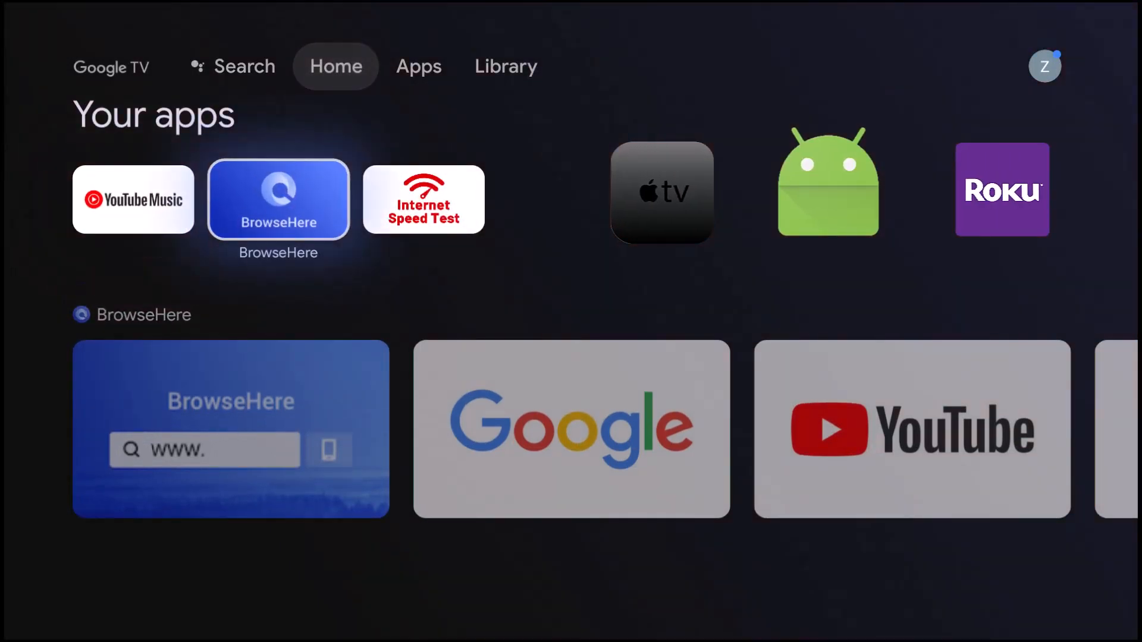
Launch BrowseHere on Google TV and enter aftv.news/682272 in its URL box.
left_click(278, 198)
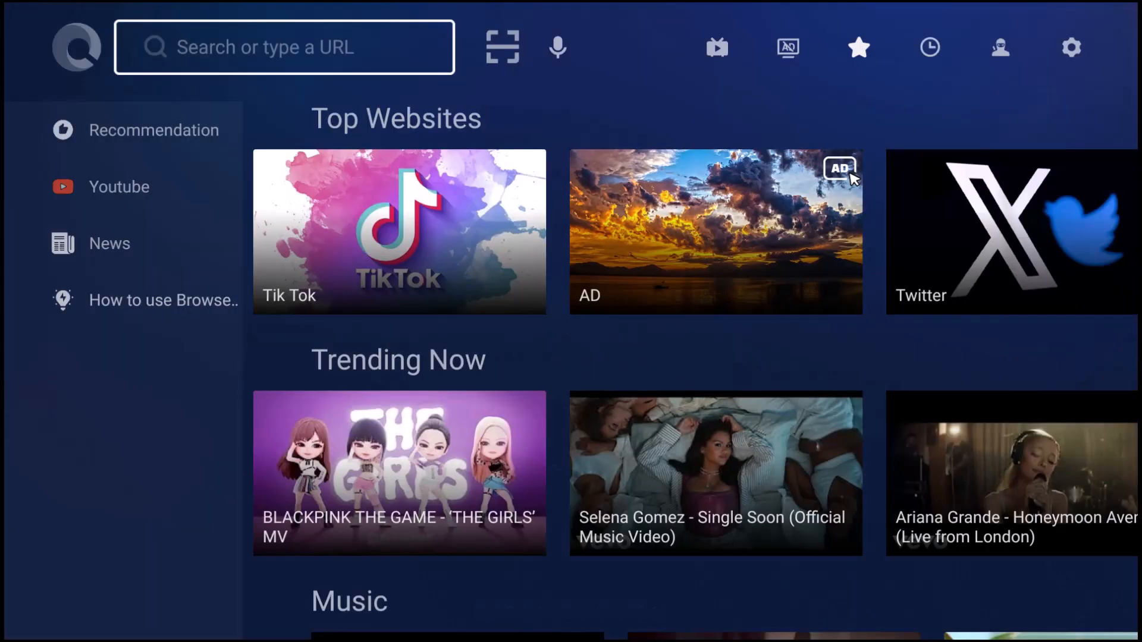
left_click(283, 47)
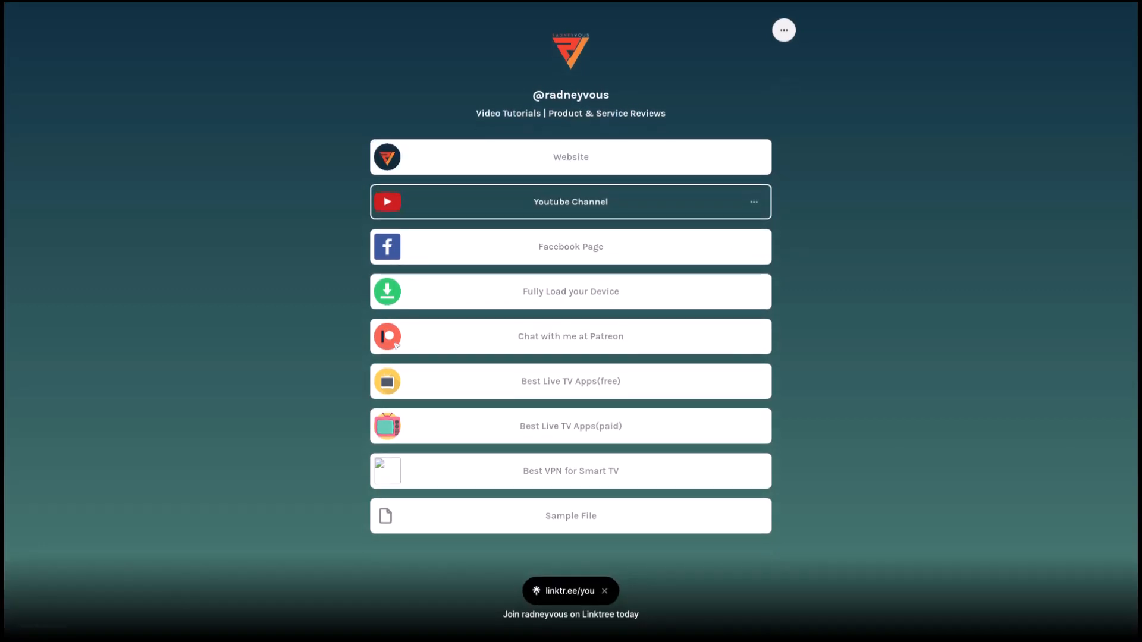
mouse_move(571, 247)
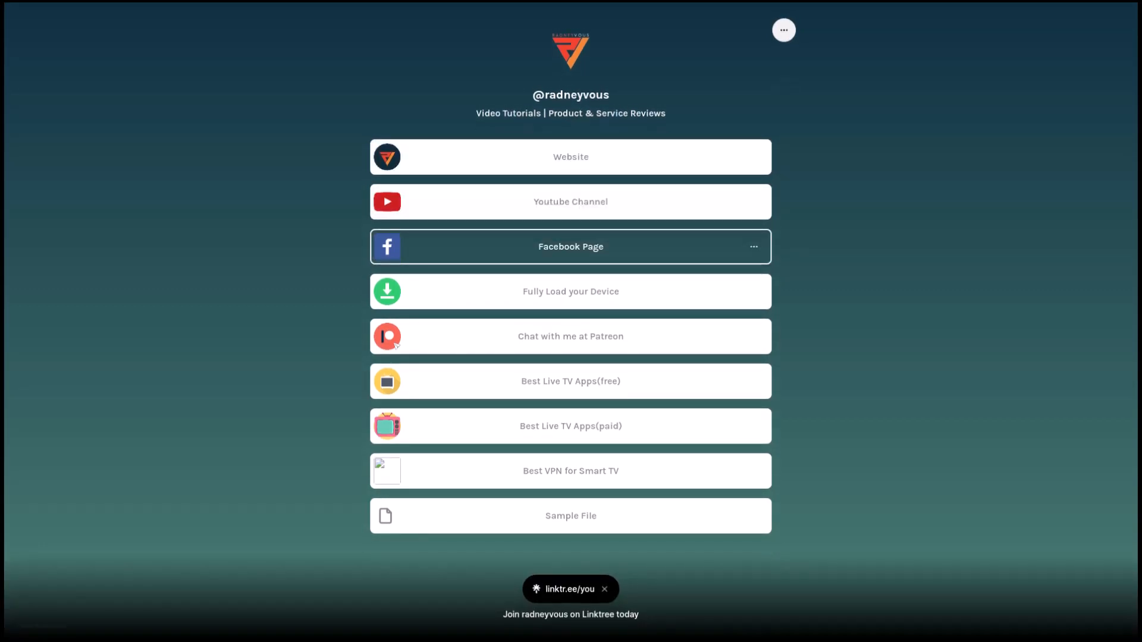
mouse_move(571, 292)
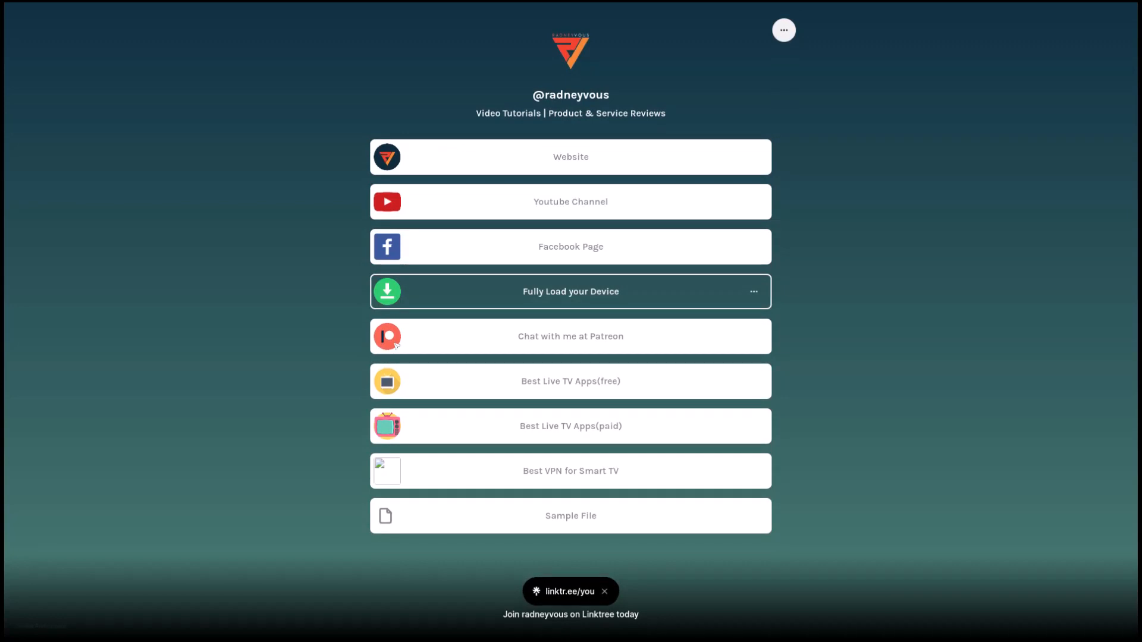
mouse_move(397, 345)
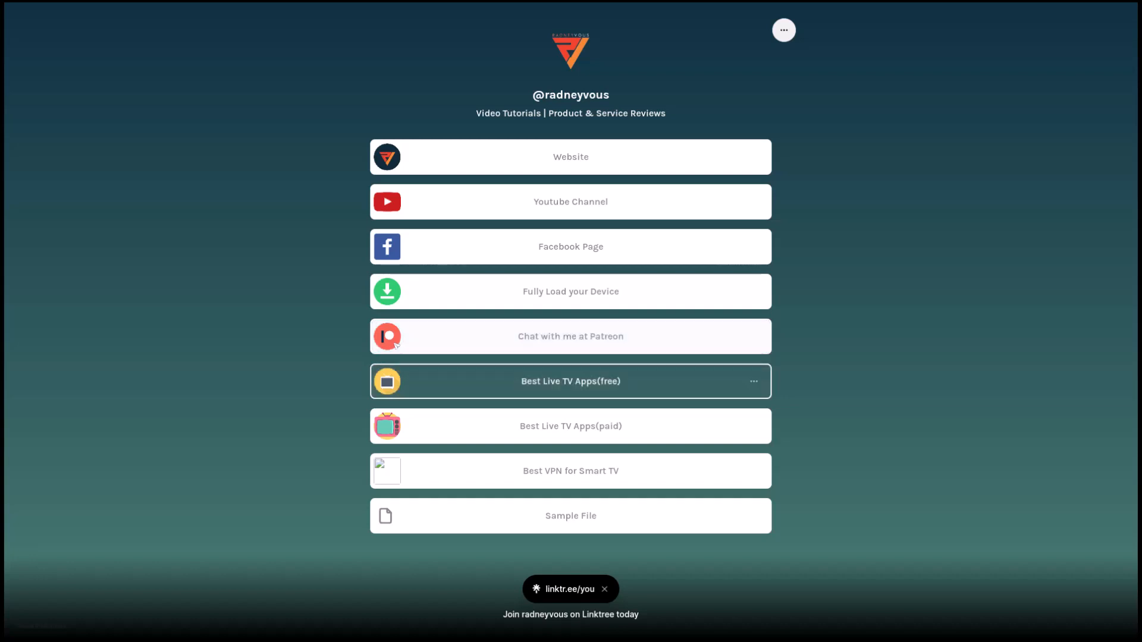
mouse_move(570, 426)
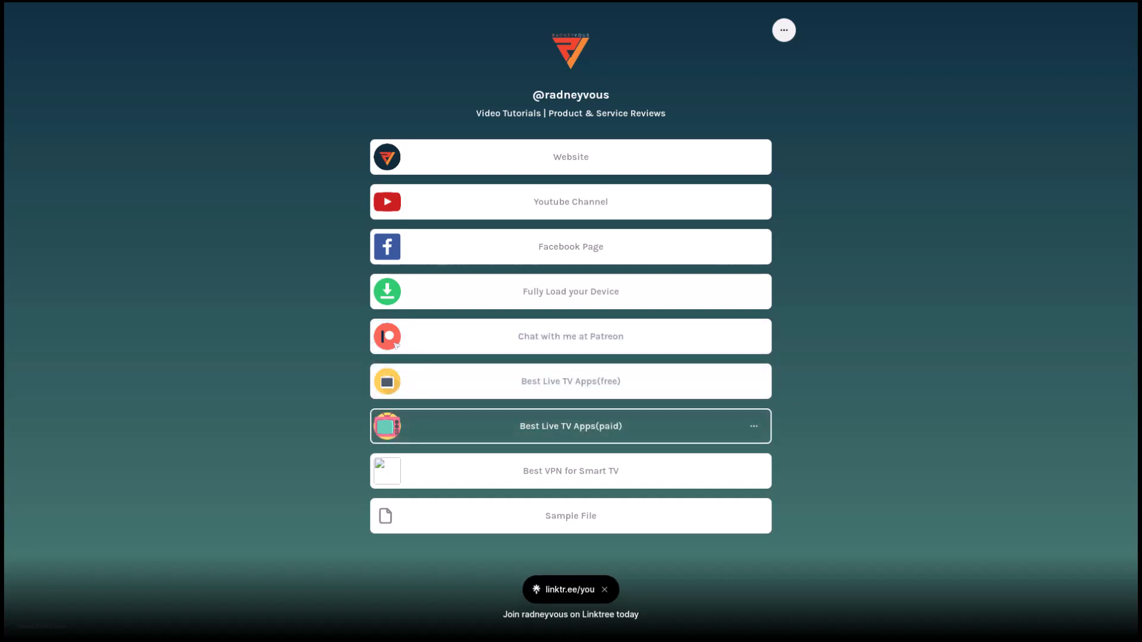